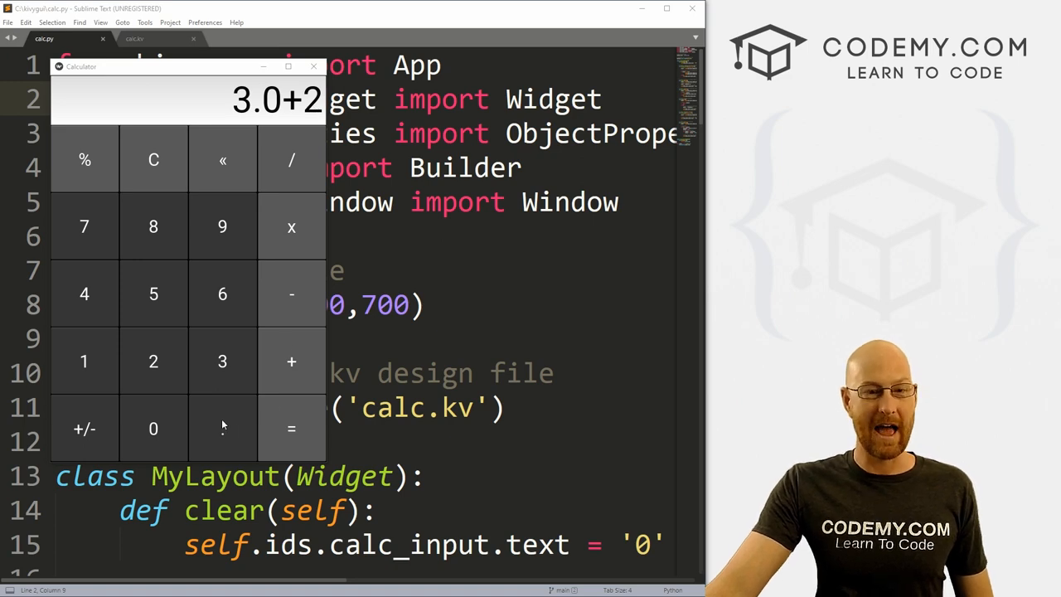
{"action": "mouse_move", "coordinate": [165, 431]}
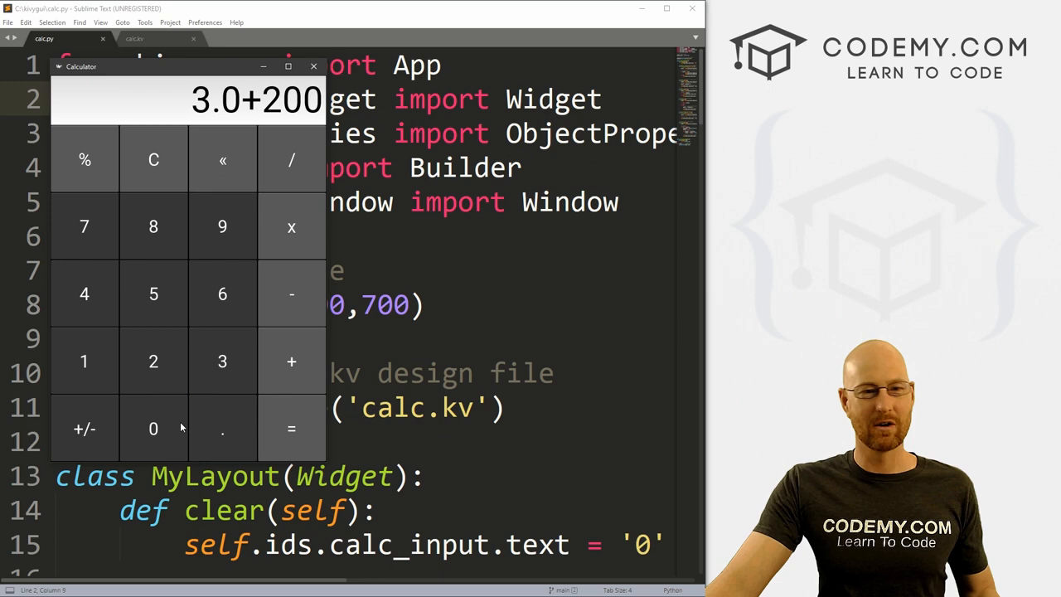
{"action": "mouse_move", "coordinate": [257, 406]}
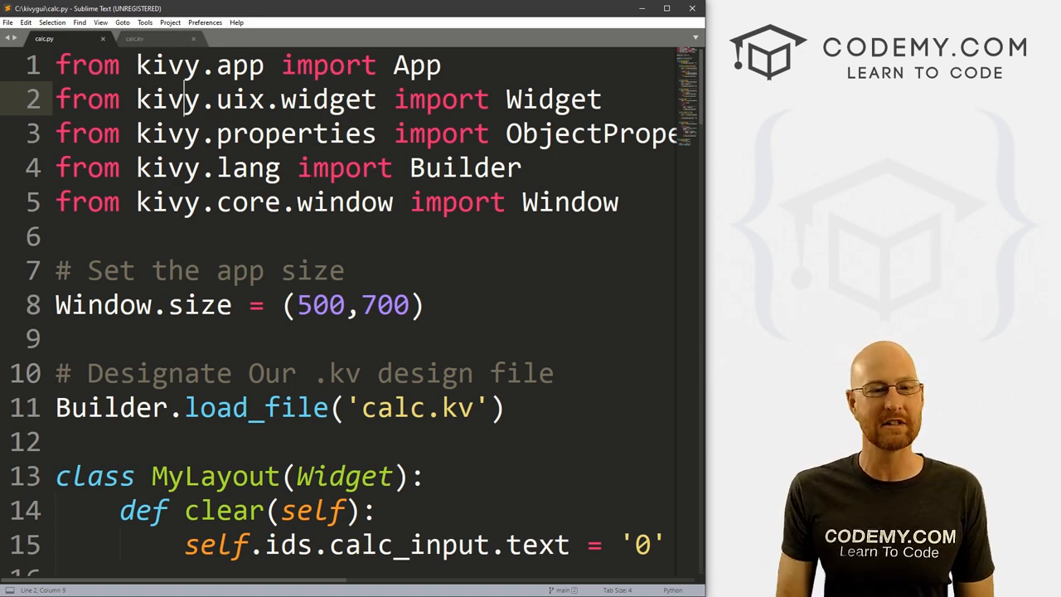
Review dot() in calc.py, highlighting the pass statement and prior variable, leaving the code unchanged.
{"action": "scroll", "scroll_direction": "down", "scroll_amount": 3}
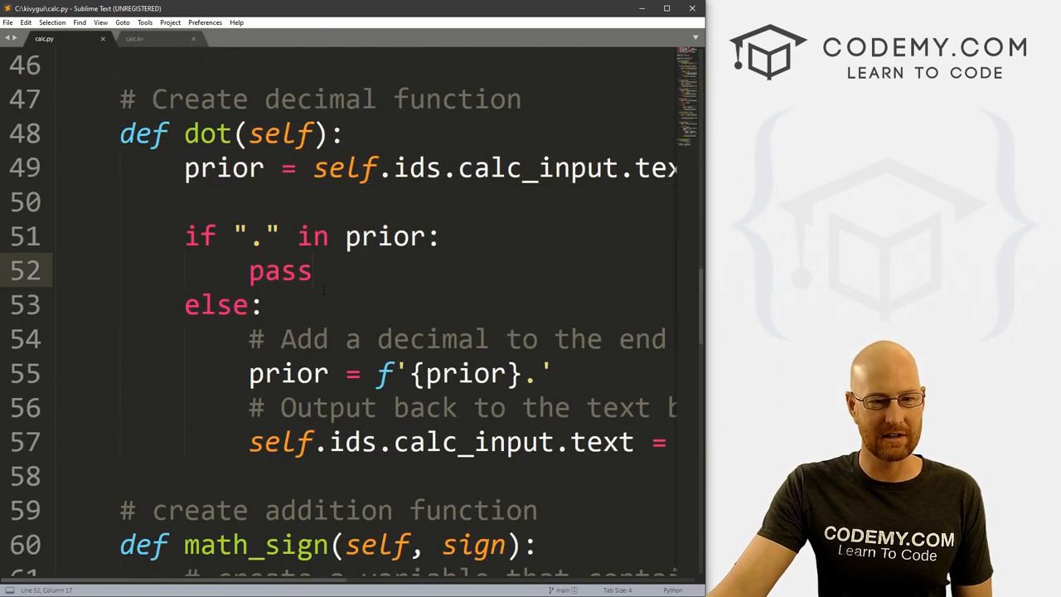
{"action": "left_click_drag", "start_coordinate": [184, 235], "coordinate": [328, 235]}
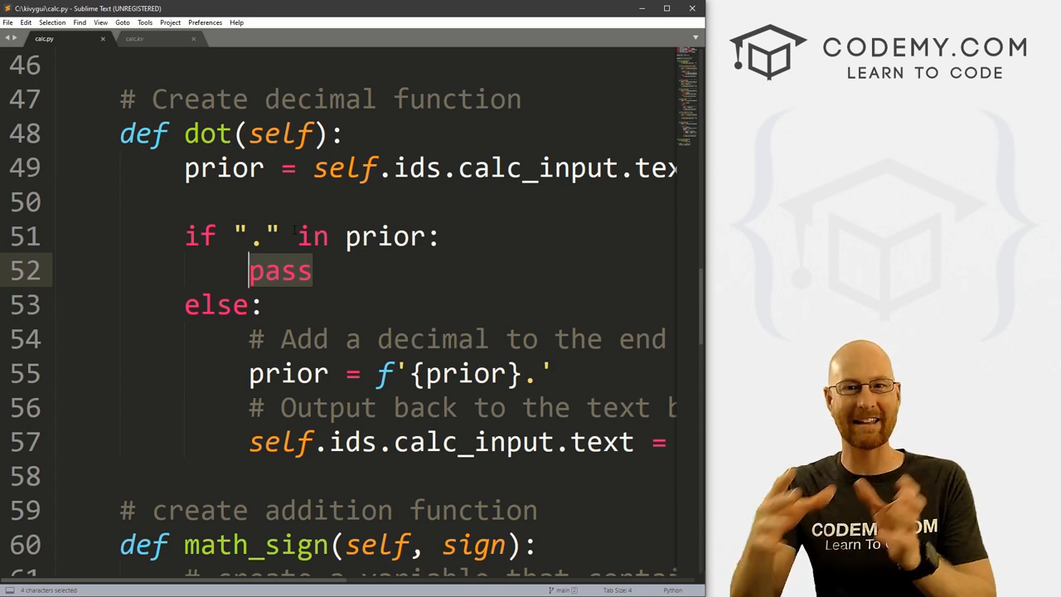
{"action": "left_click", "coordinate": [315, 268]}
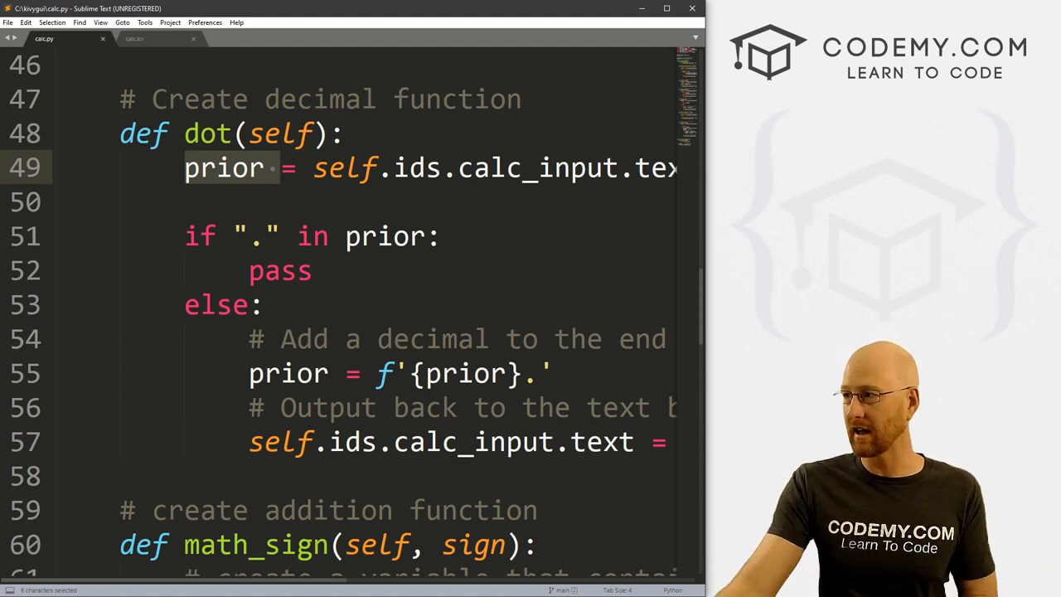
{"action": "scroll", "scroll_direction": "down", "scroll_amount": 3}
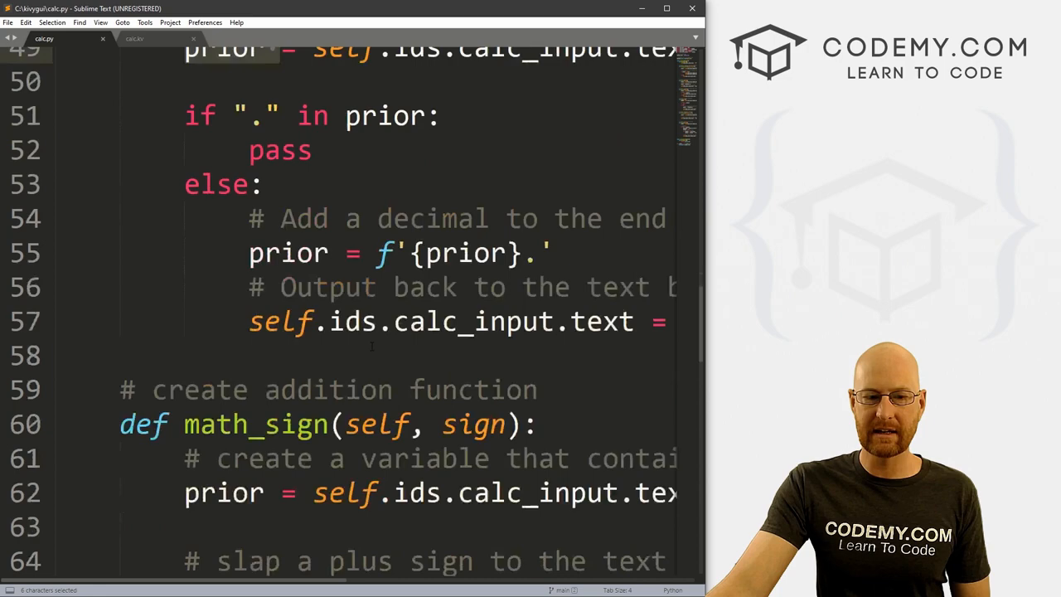
{"action": "scroll", "scroll_direction": "down", "scroll_amount": 3}
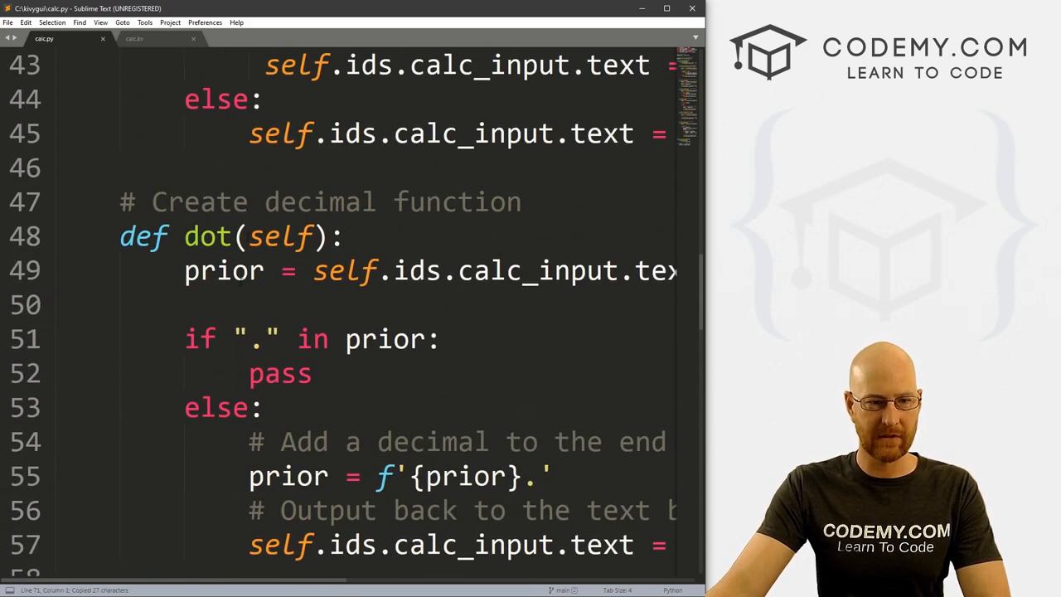
Add num_list = prior.split("+") under the prior line with the comment # Split out text box by +.
{"action": "type", "text": "num_list = prior.split(\"+\")"}
{"action": "type", "text": "#"}
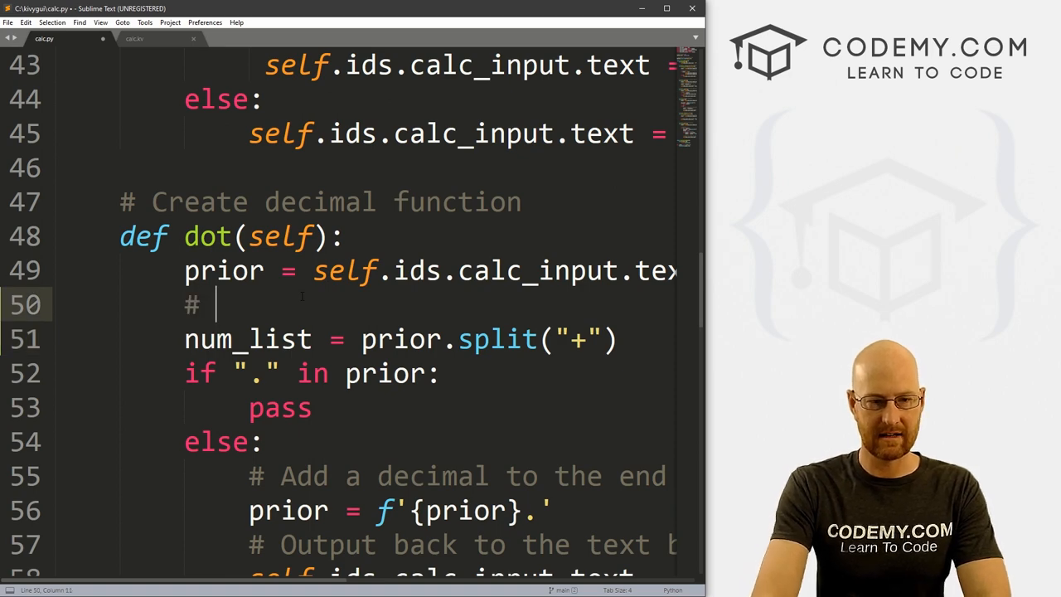
{"action": "type", "text": "Split out t"}
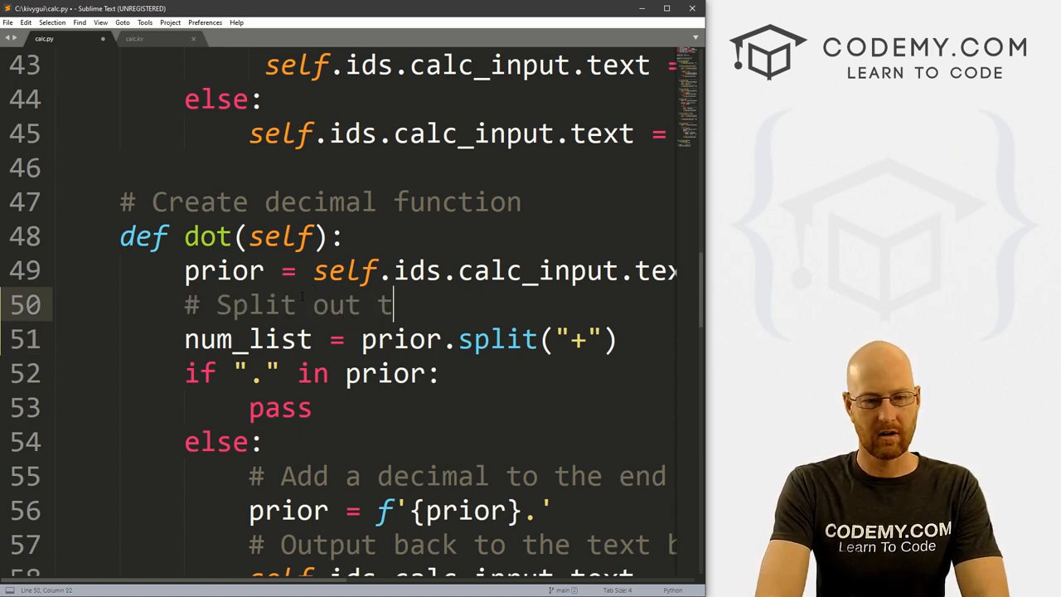
{"action": "type", "text": "ext box"}
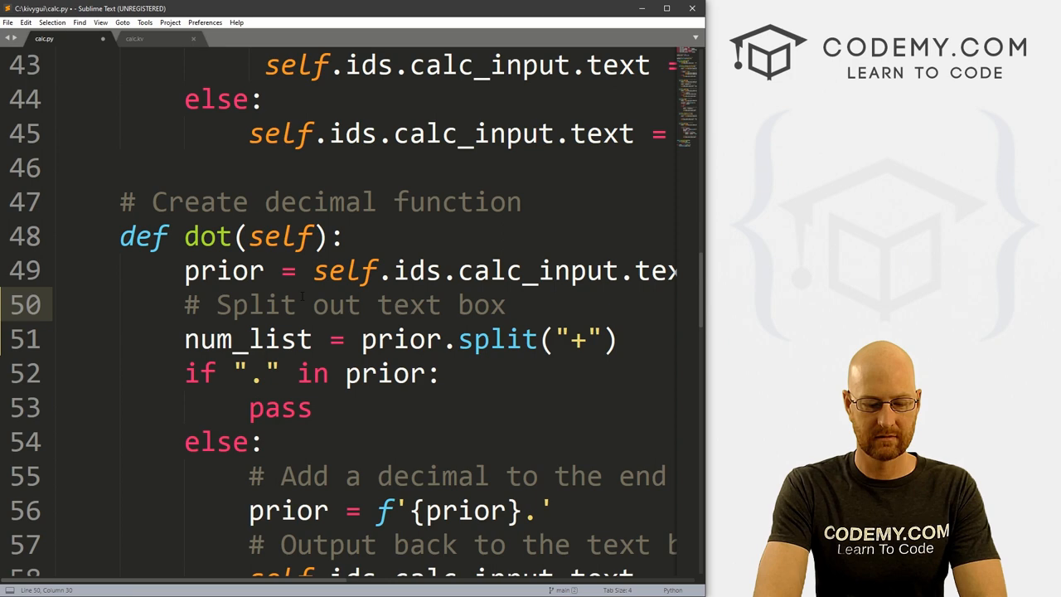
{"action": "type", "text": "by"}
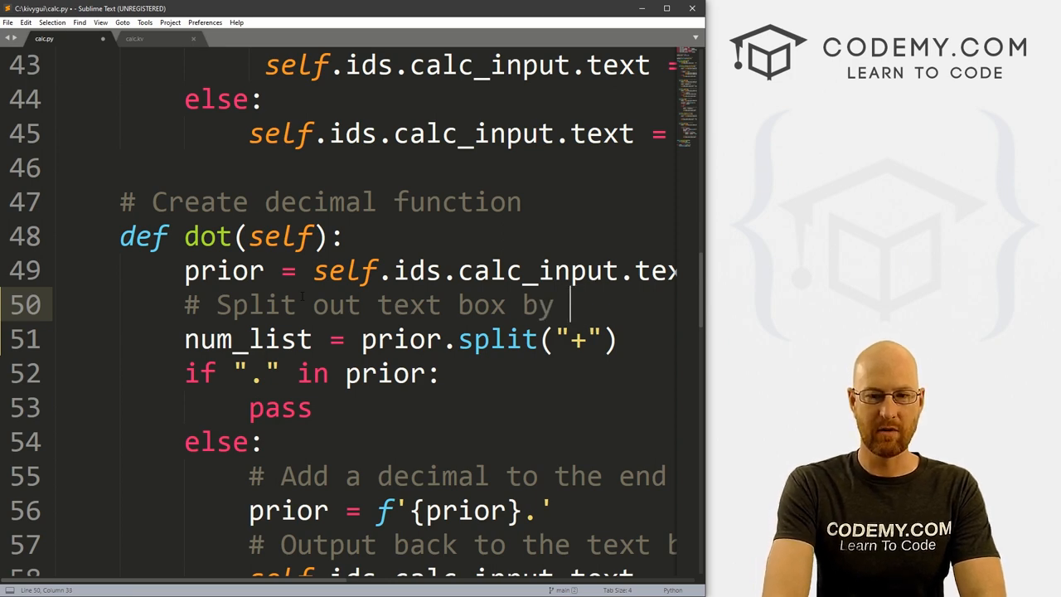
{"action": "type", "text": "+"}
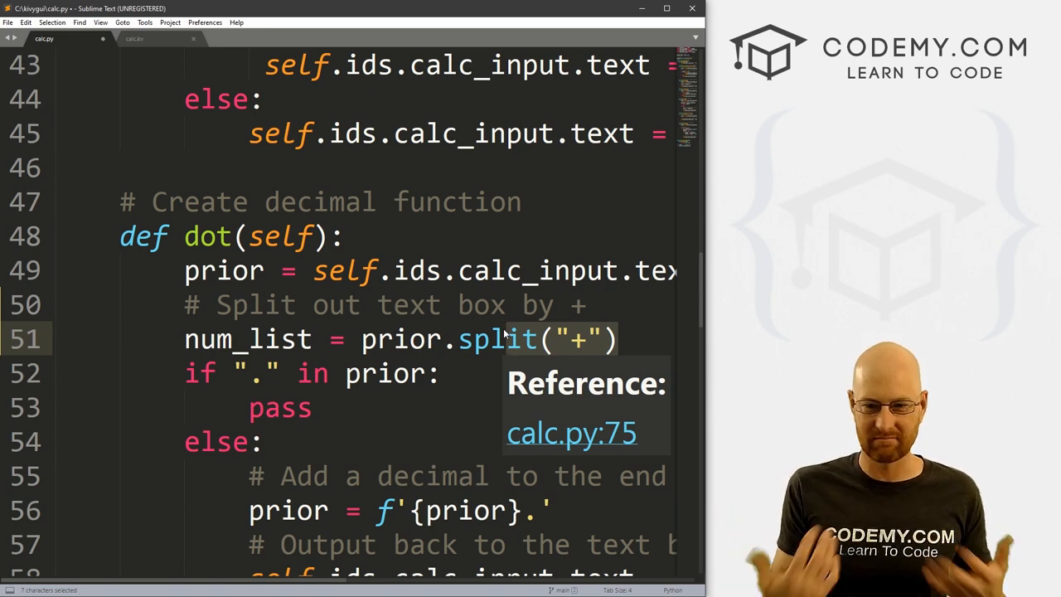
Review the new line, highlighting prior.split("+") and the num_list variable name.
{"action": "left_click", "coordinate": [620, 338]}
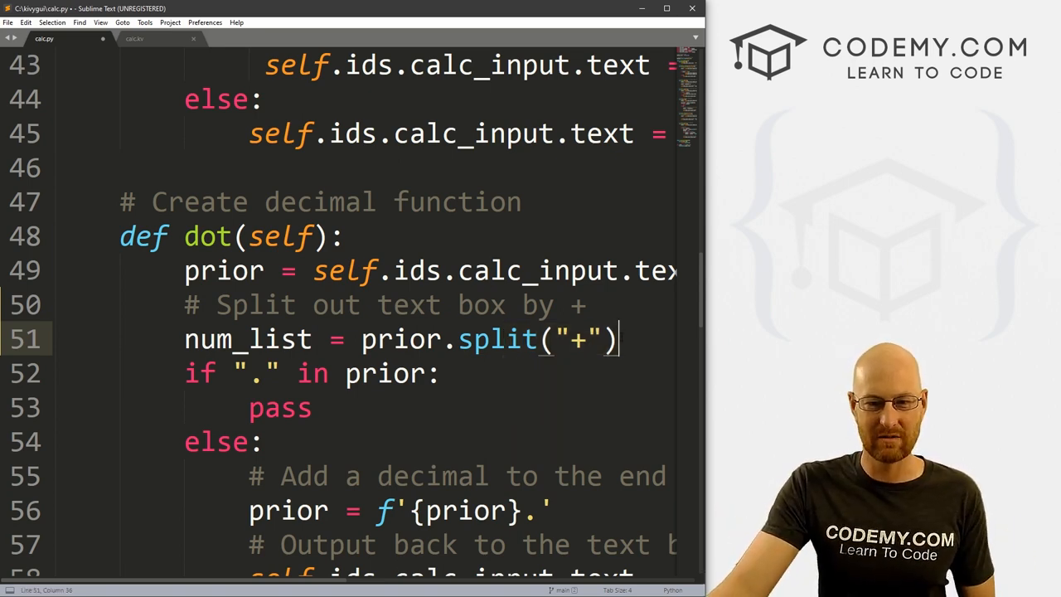
{"action": "left_click_drag", "start_coordinate": [428, 338], "coordinate": [610, 338]}
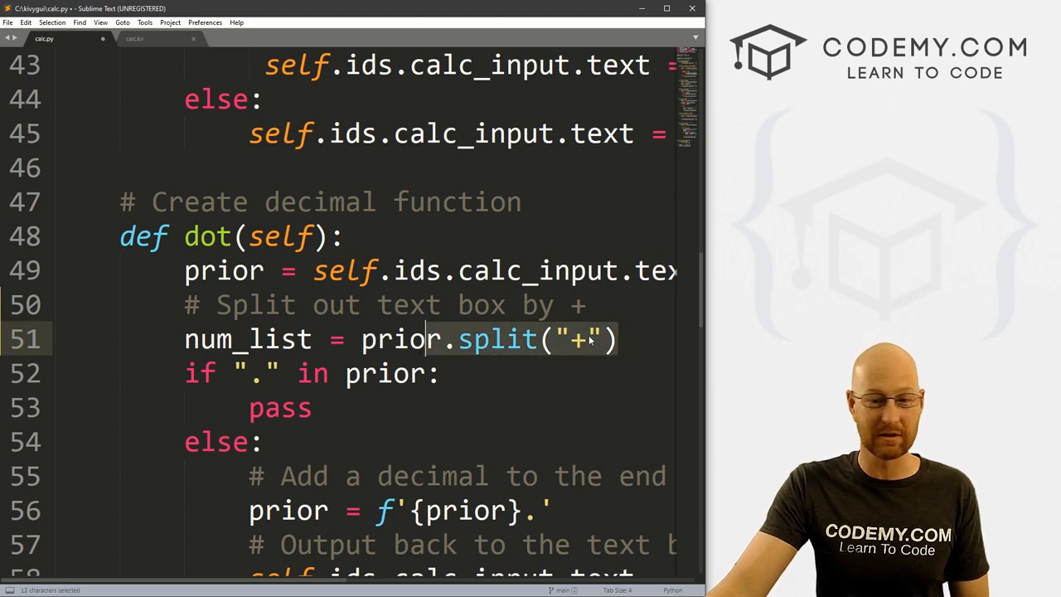
{"action": "left_click", "coordinate": [295, 338]}
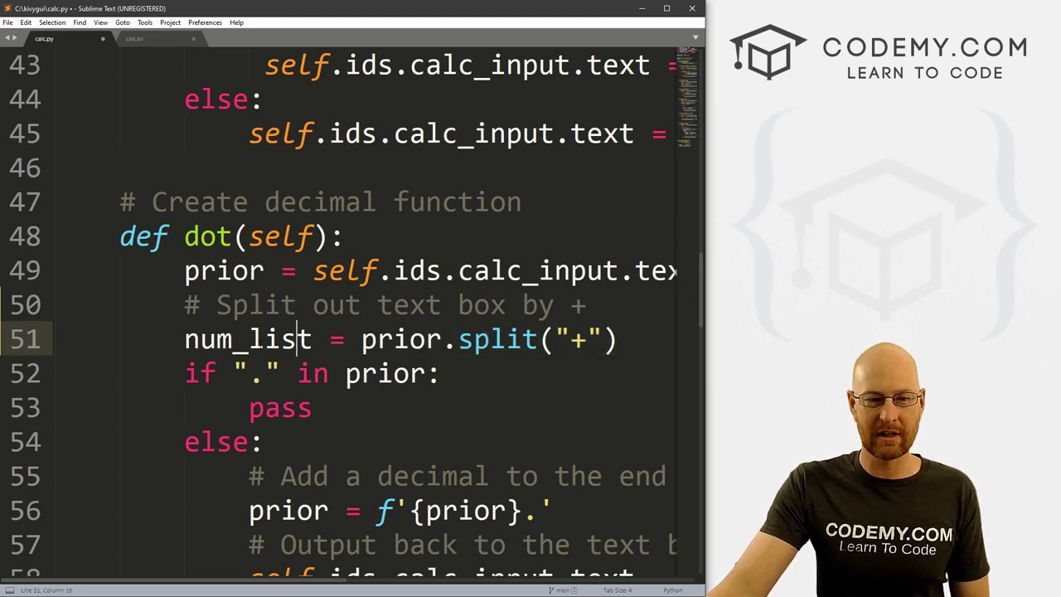
{"action": "double_click", "coordinate": [239, 338]}
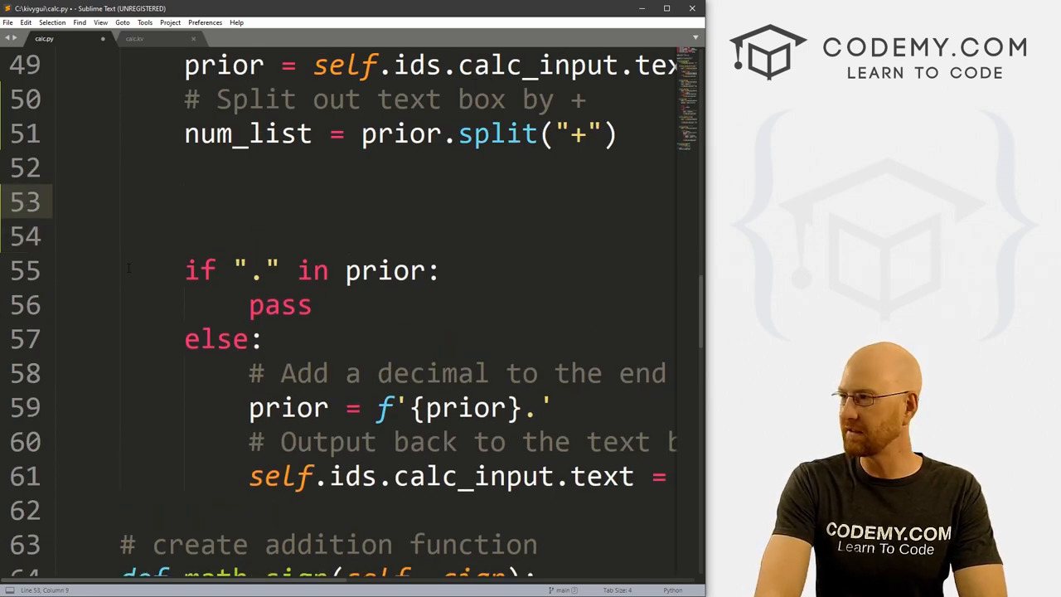
Add an if "+" in prior: branch that reuses the add-decimal lines as its body.
{"action": "type", "text": "if \"\""}
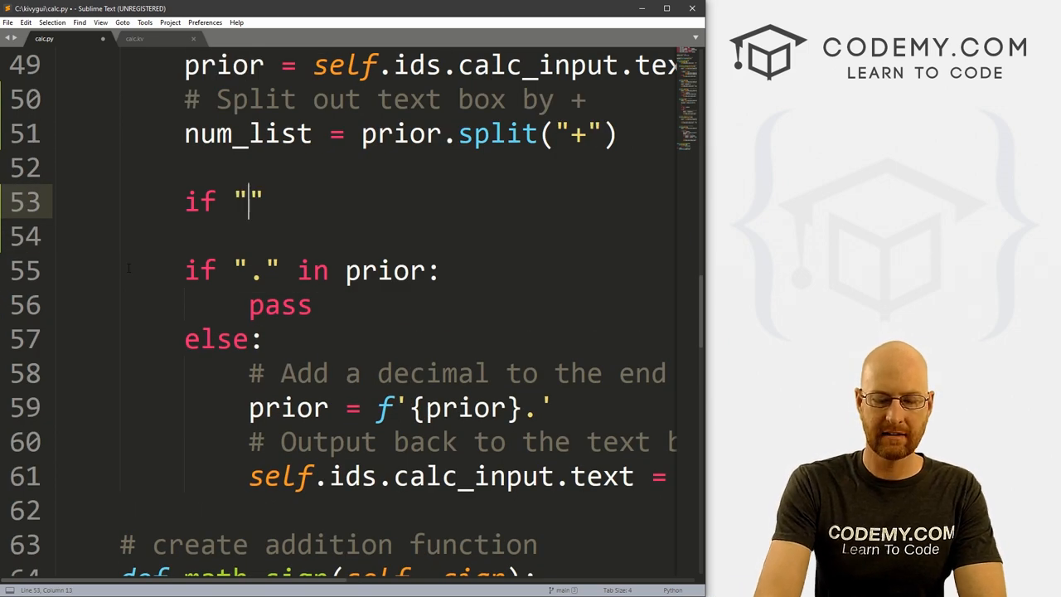
{"action": "type", "text": "+"}
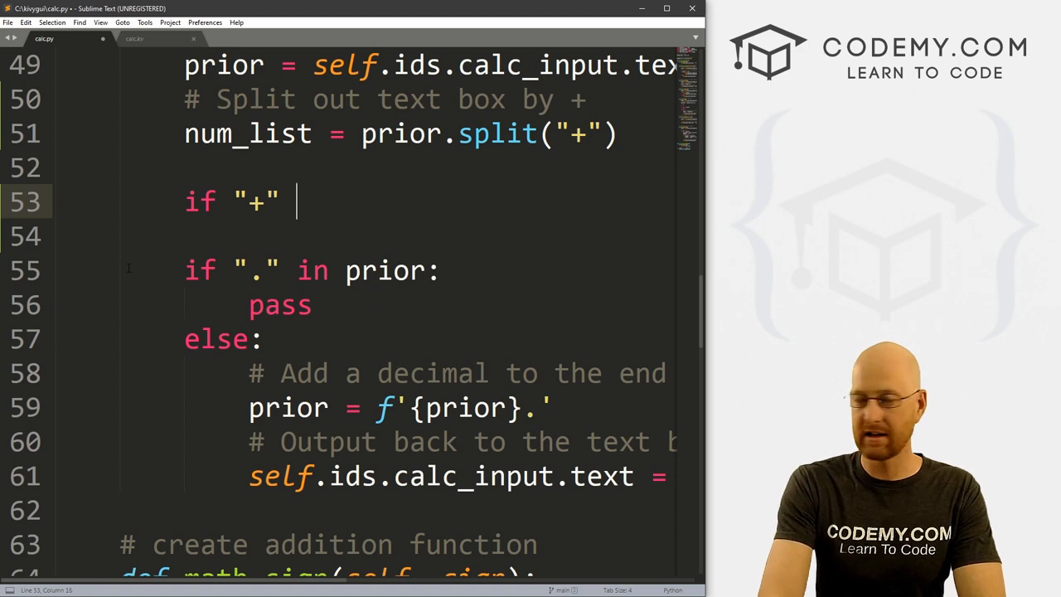
{"action": "type", "text": "in prio:"}
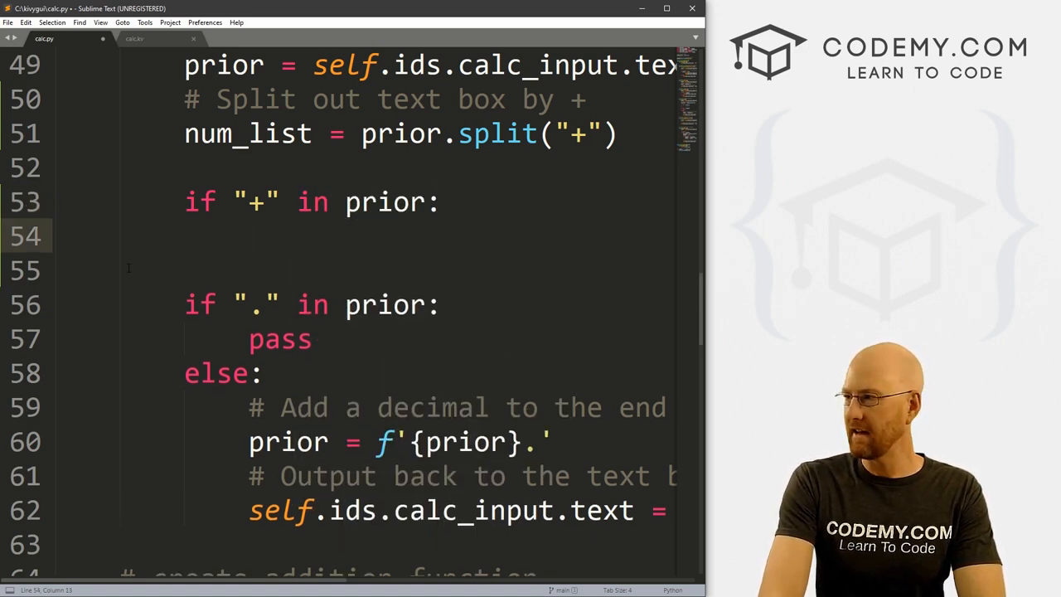
{"action": "left_click", "coordinate": [248, 235]}
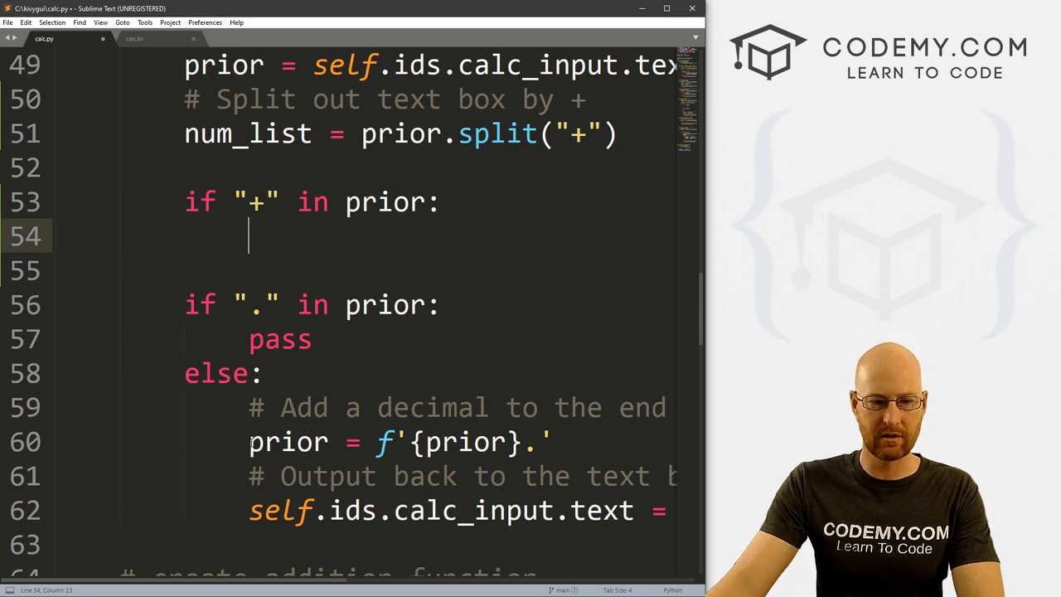
{"action": "left_click_drag", "start_coordinate": [249, 408], "coordinate": [298, 510]}
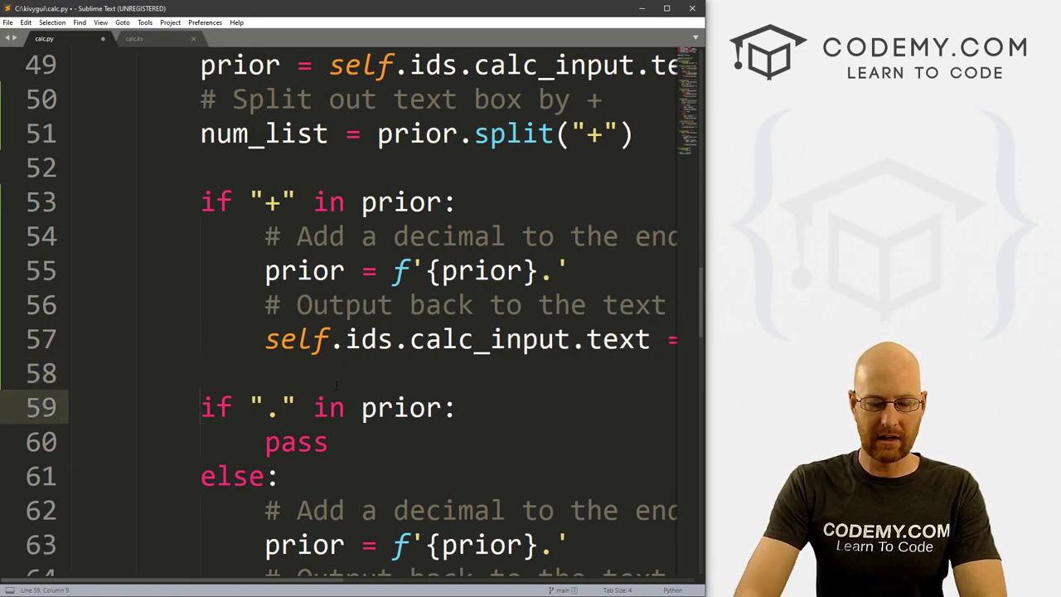
Change the original decimal-point check to an elif.
{"action": "type", "text": "elif"}
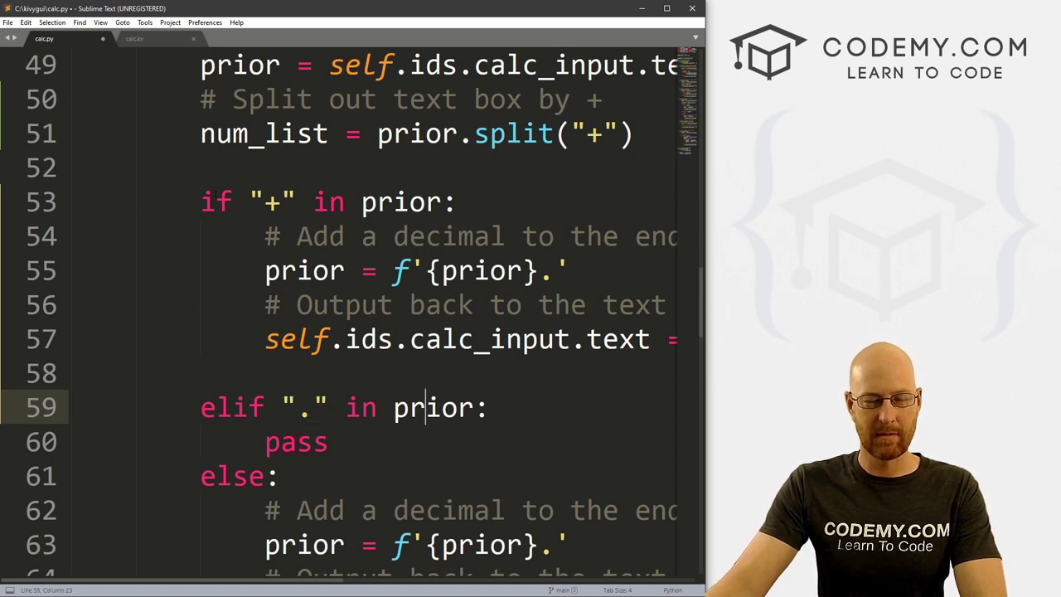
{"action": "left_click_drag", "start_coordinate": [199, 202], "coordinate": [325, 202]}
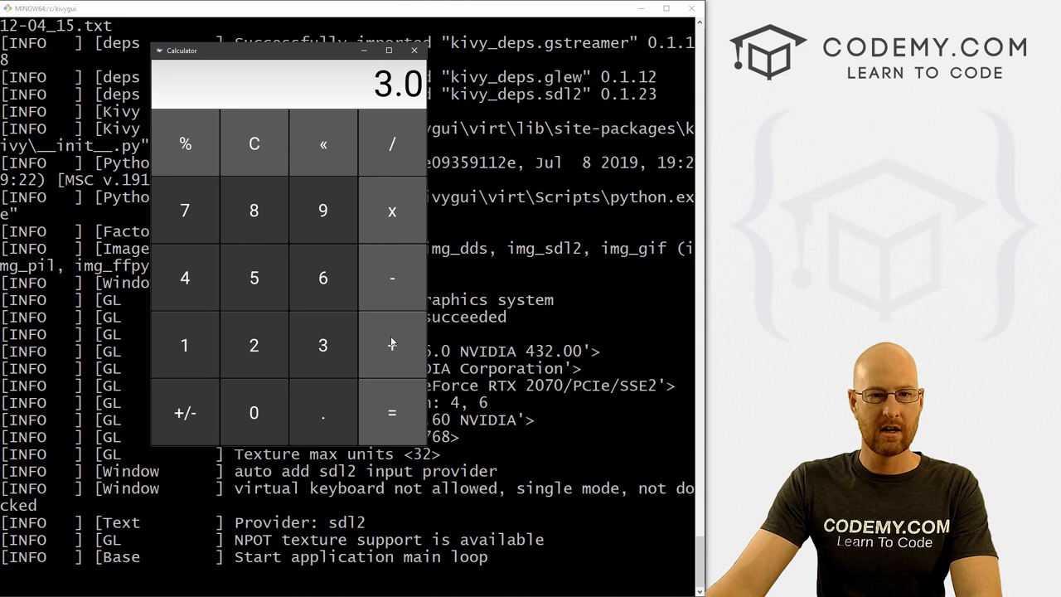
Enter 3.03+2.0.3.2. to show the second number still takes several decimals, then close the calculator.
{"action": "left_click", "coordinate": [322, 345]}
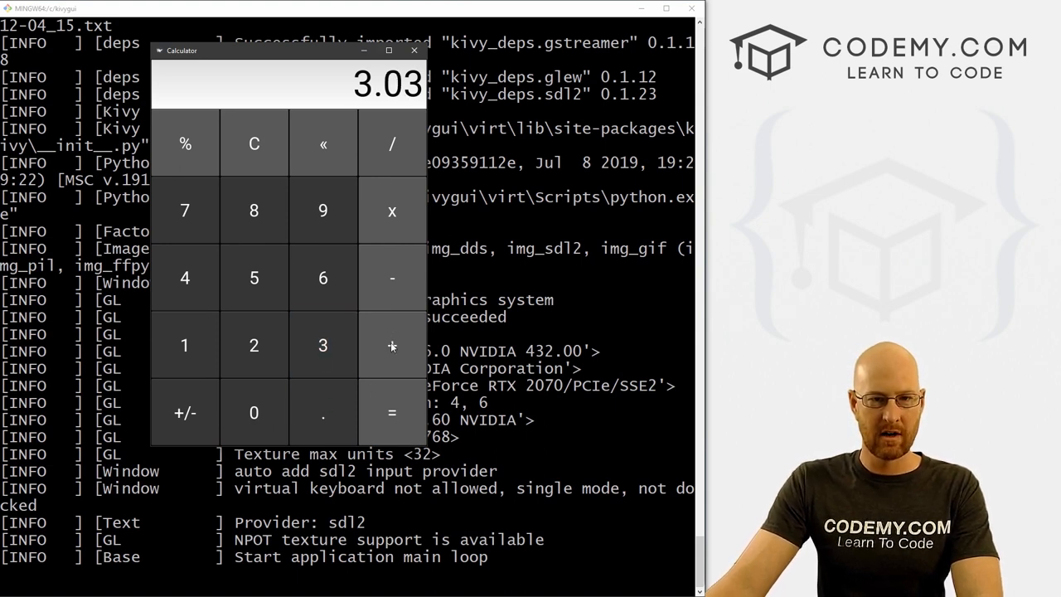
{"action": "left_click", "coordinate": [391, 345]}
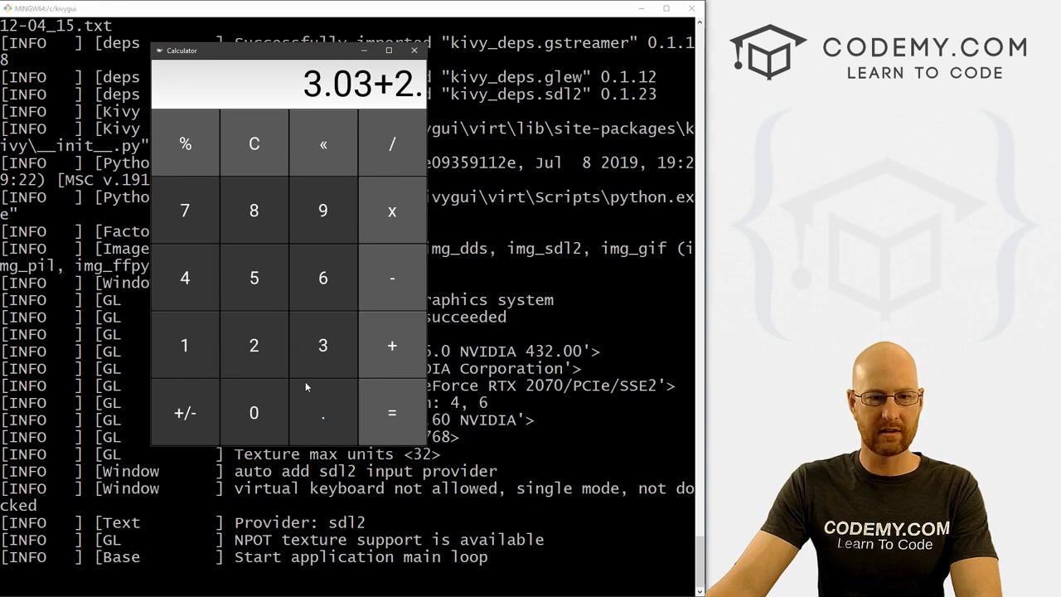
{"action": "left_click", "coordinate": [254, 413]}
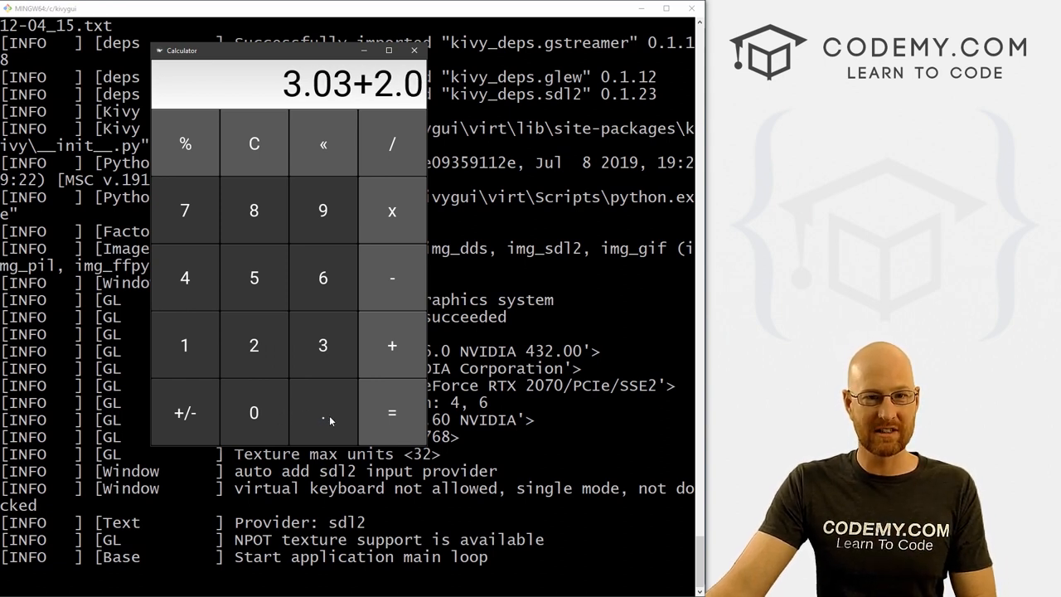
{"action": "left_click", "coordinate": [253, 345]}
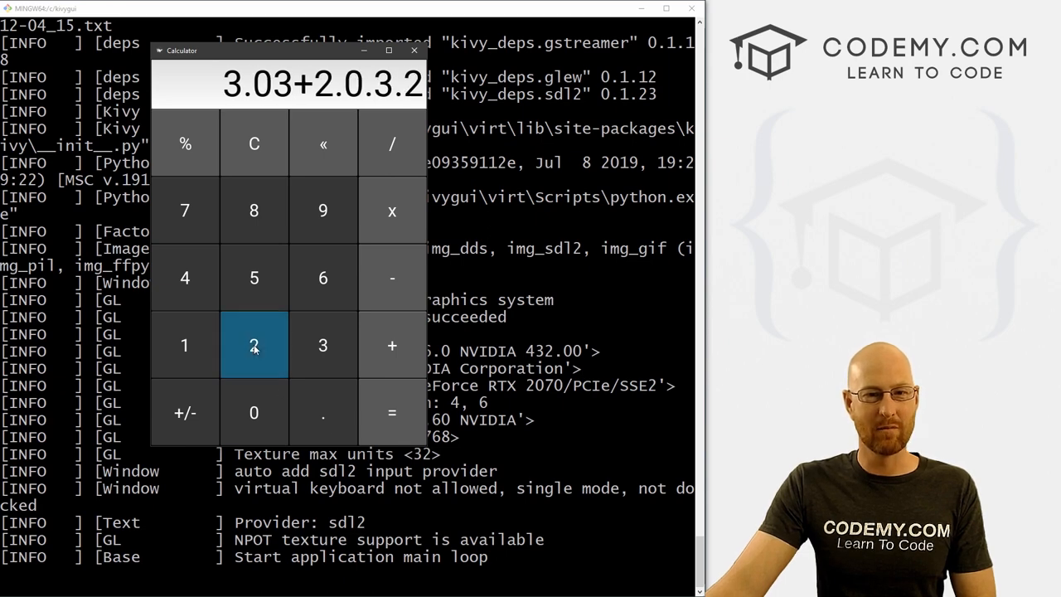
{"action": "mouse_move", "coordinate": [414, 51]}
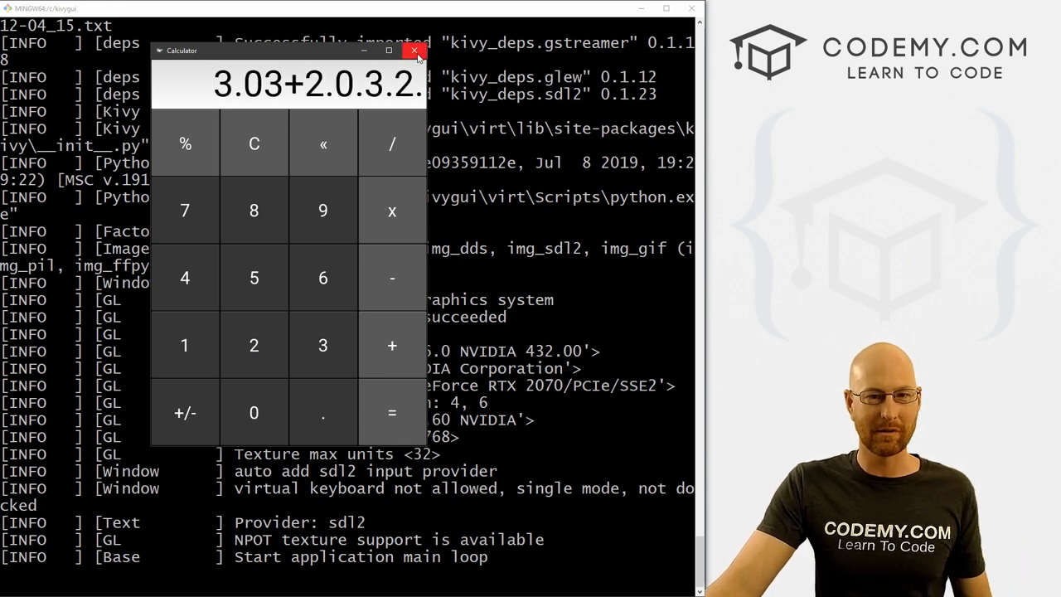
{"action": "left_click", "coordinate": [413, 52]}
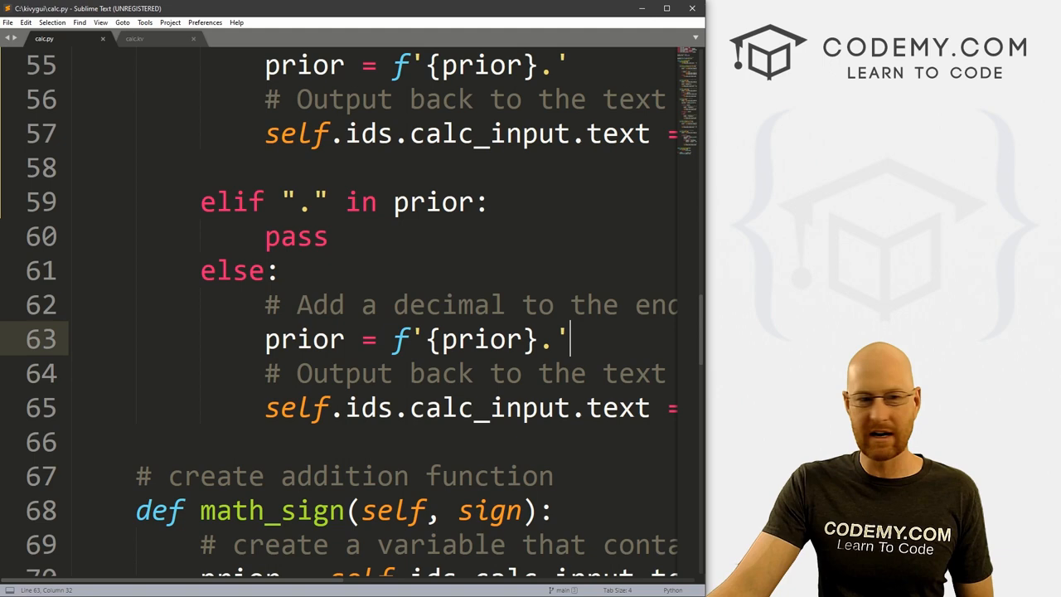
{"action": "scroll", "scroll_direction": "up", "scroll_amount": 3}
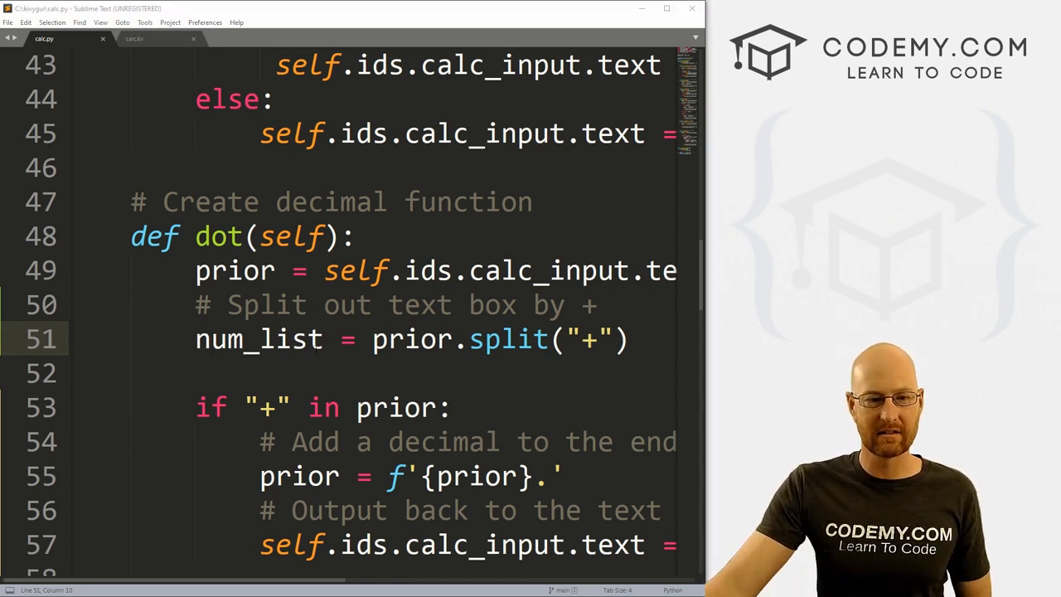
{"action": "double_click", "coordinate": [259, 338]}
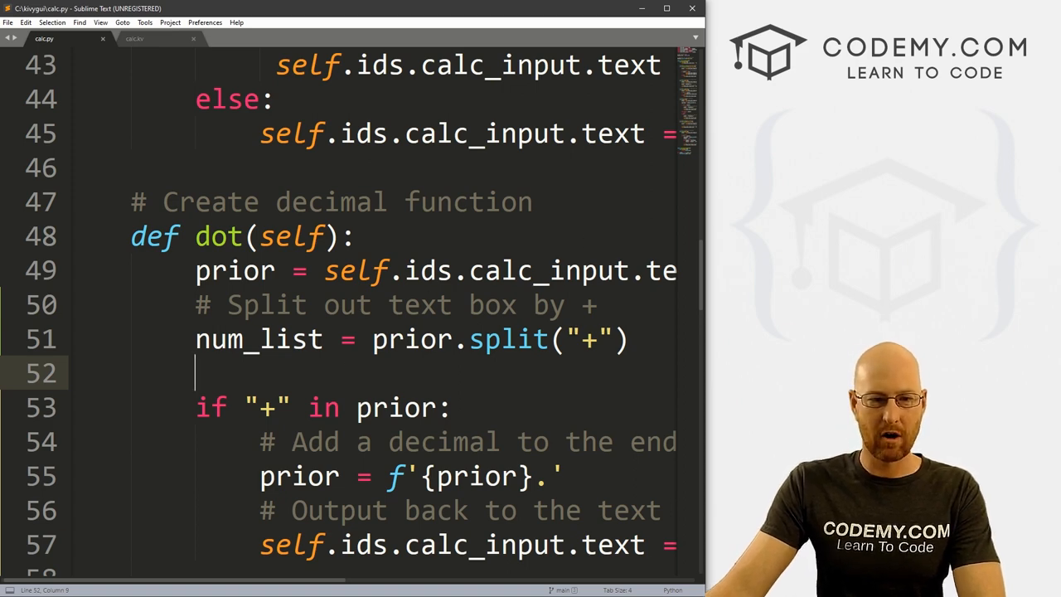
{"action": "type", "text": "num_list"}
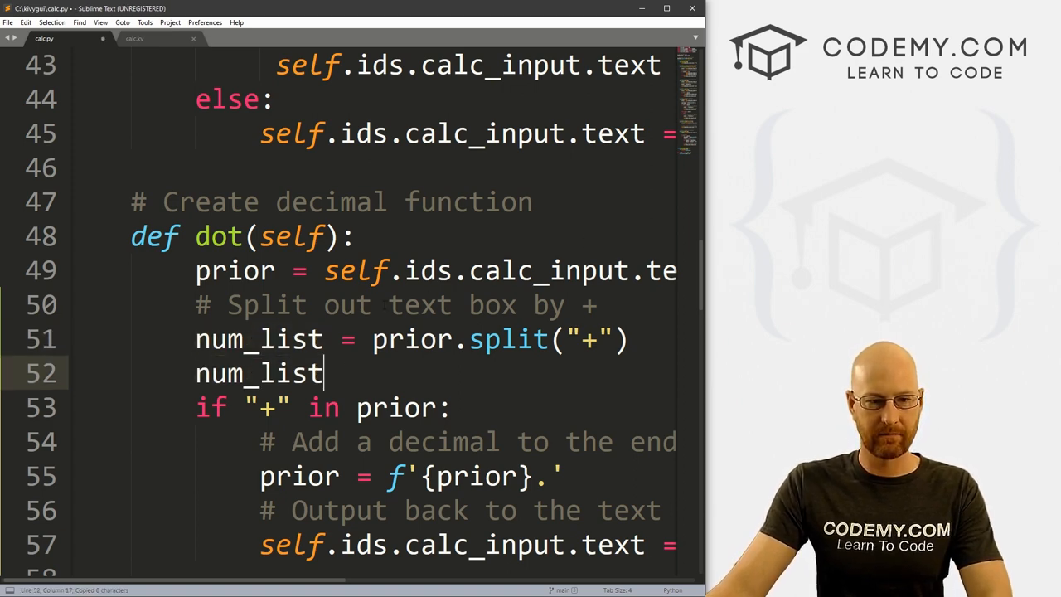
{"action": "type", "text": "[]"}
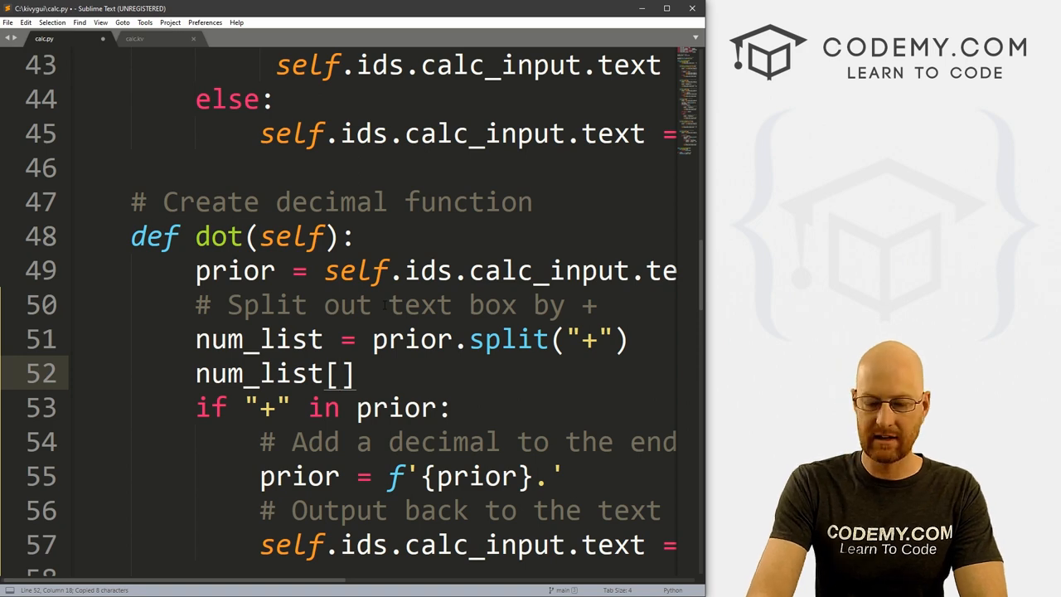
{"action": "type", "text": "-1"}
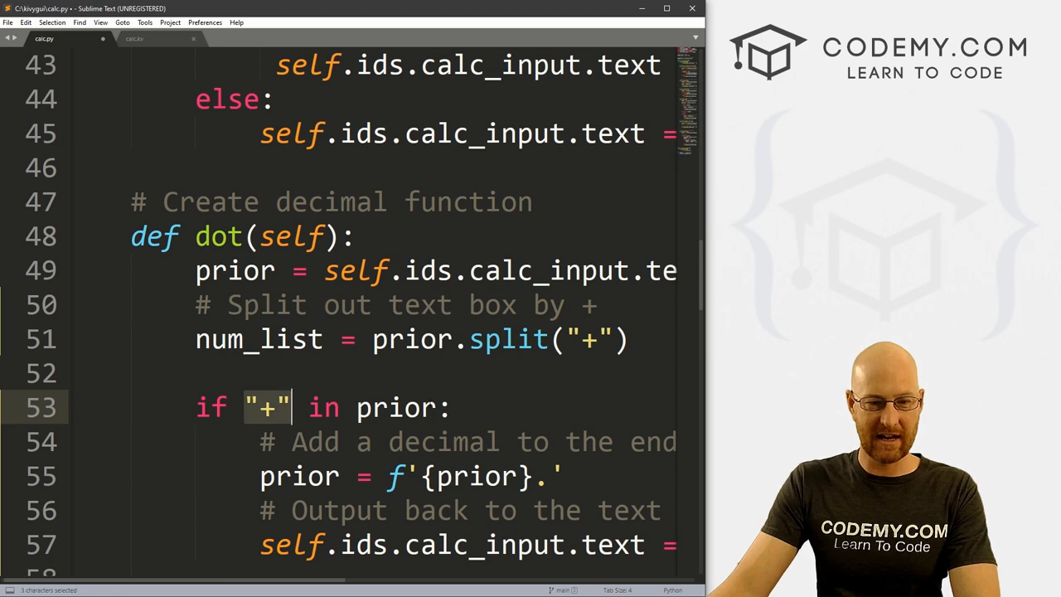
Extend the plus-sign check to: if "+" in prior and "." not in num_list[-1]:.
{"action": "type", "text": "an"}
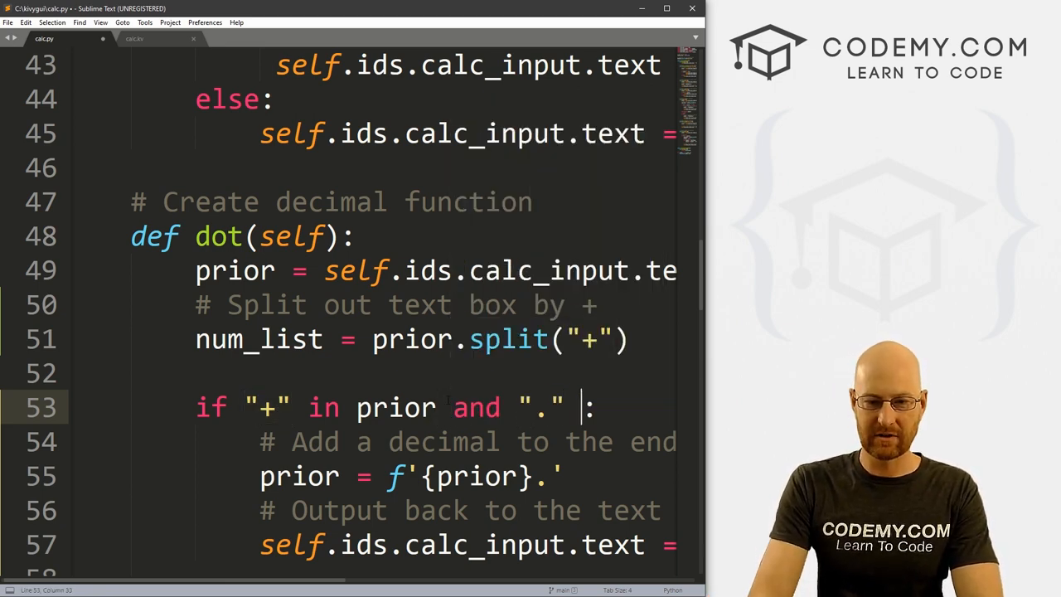
{"action": "type", "text": "nni"}
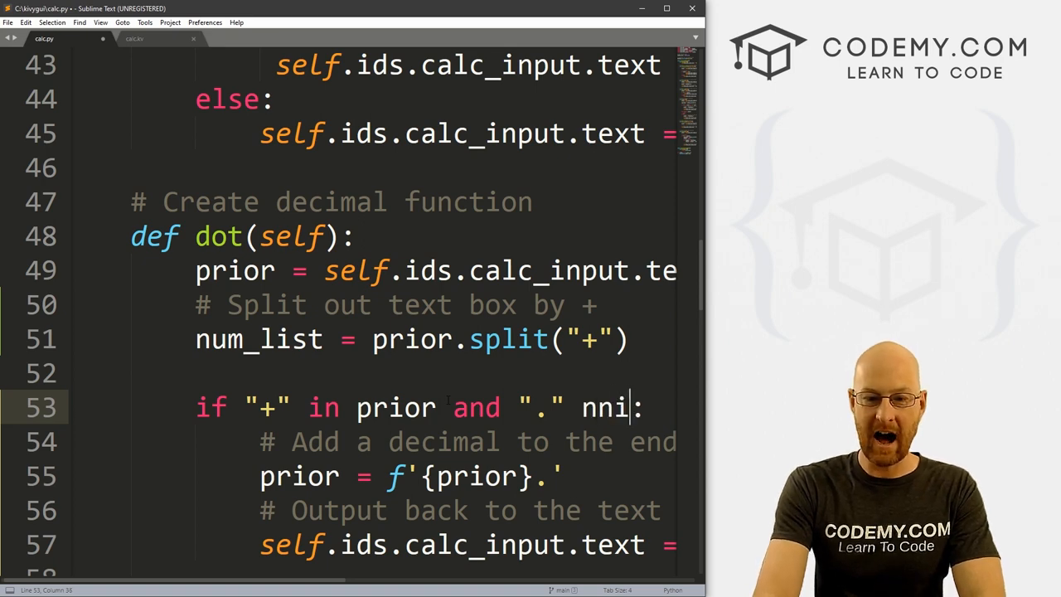
{"action": "type", "text": "not in"}
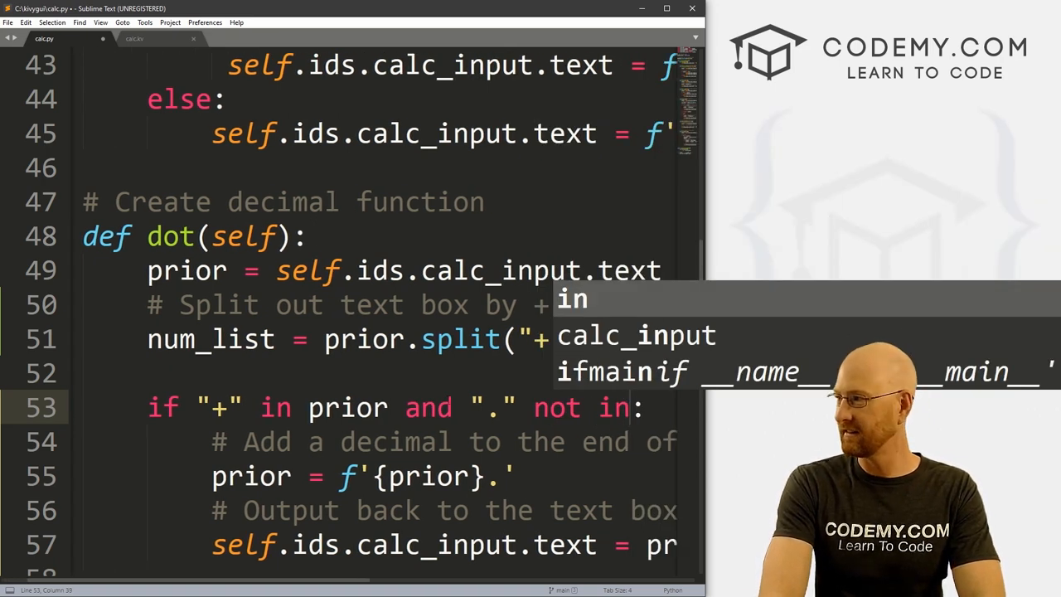
{"action": "type", "text": "num_list[-1]"}
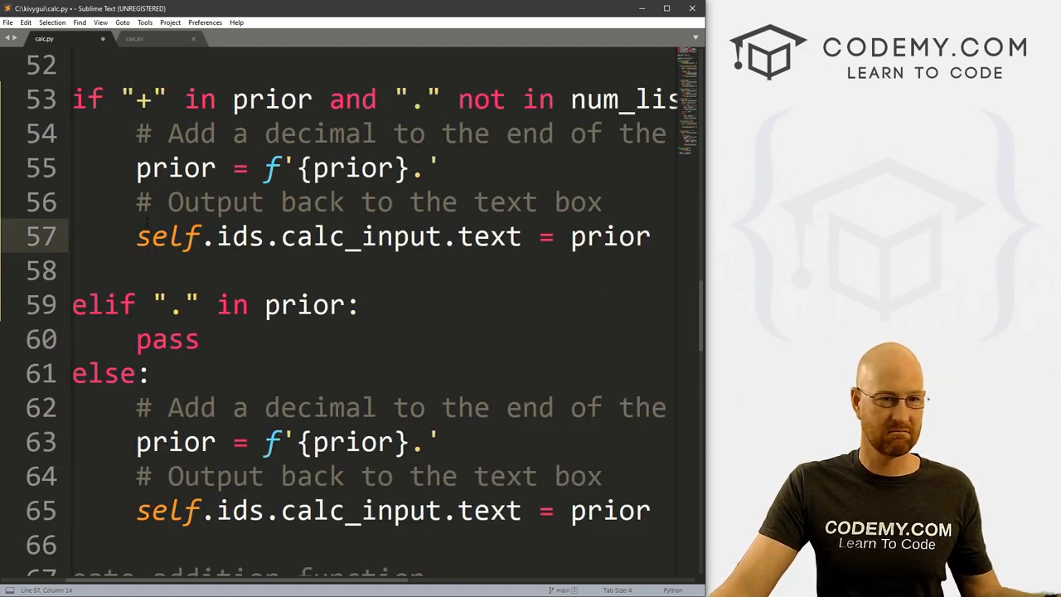
Save calc.py, rerun, enter 3.03+2.05+3.25 and evaluate to get 8.35.
{"action": "key", "text": "ctrl+s"}
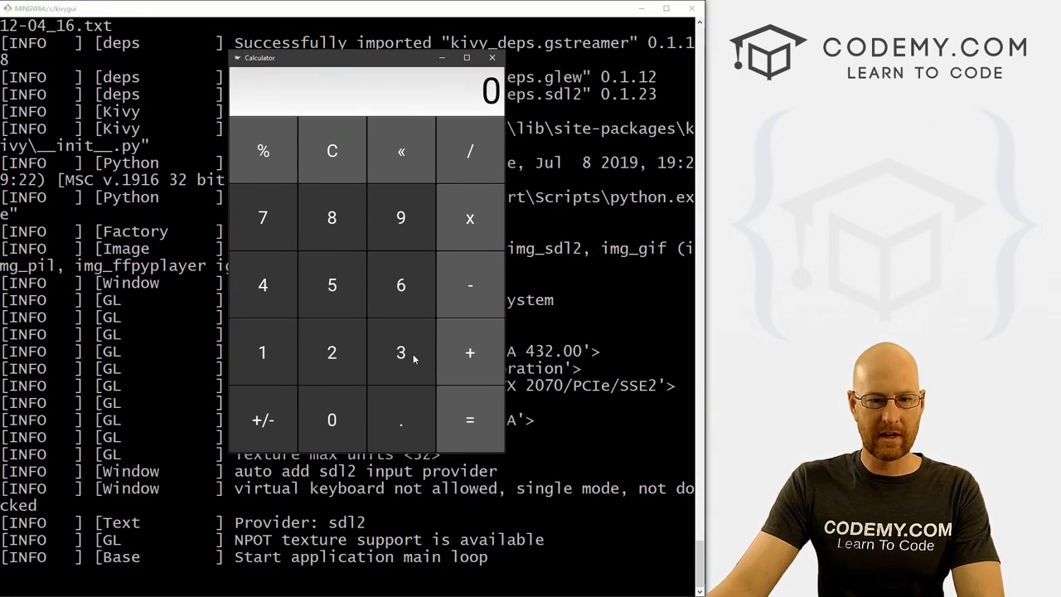
{"action": "left_click", "coordinate": [401, 419]}
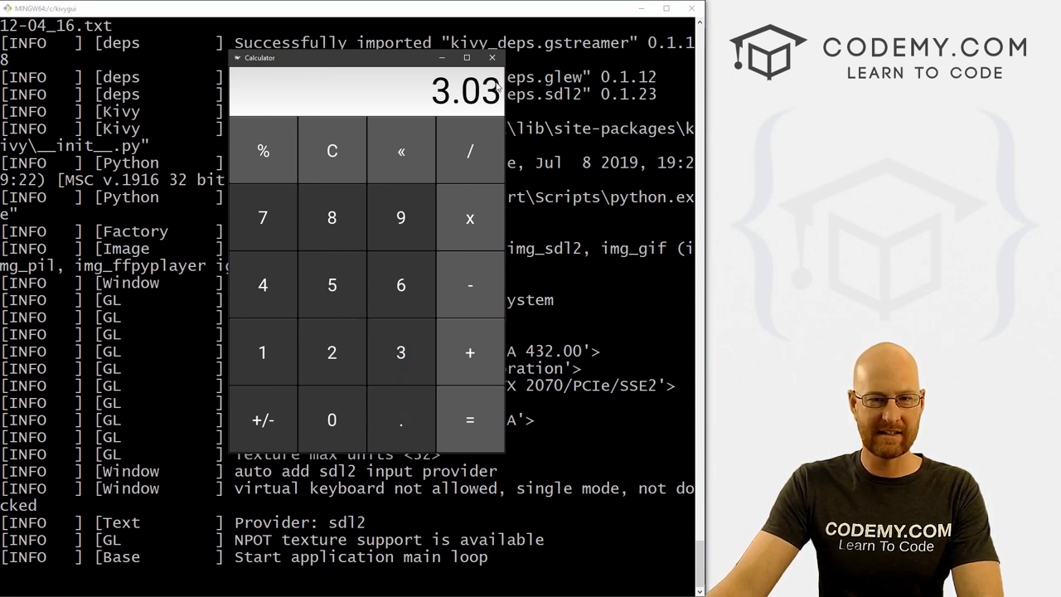
{"action": "left_click", "coordinate": [469, 351]}
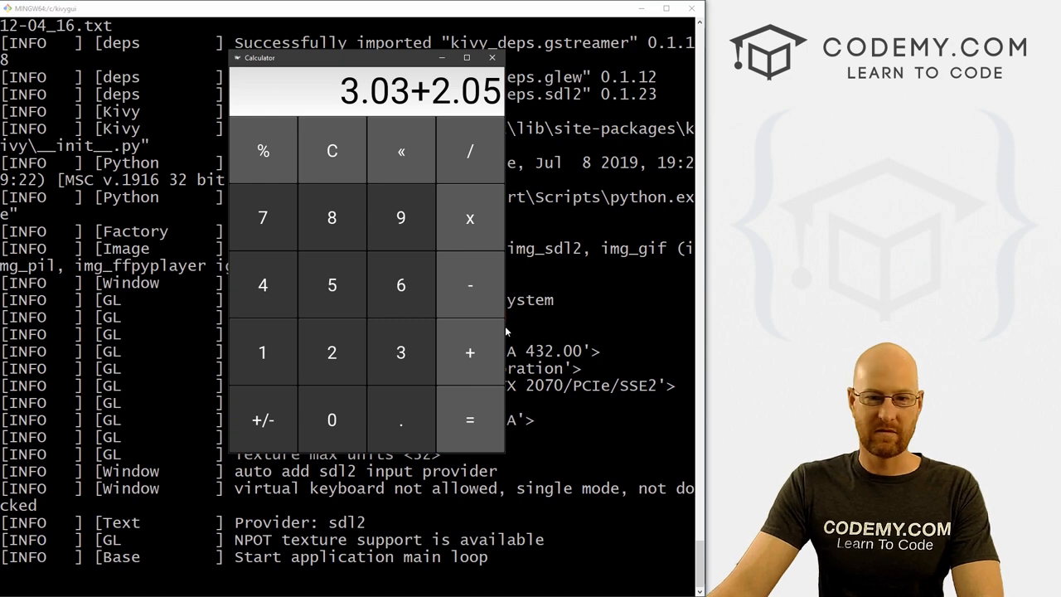
{"action": "left_click", "coordinate": [402, 351]}
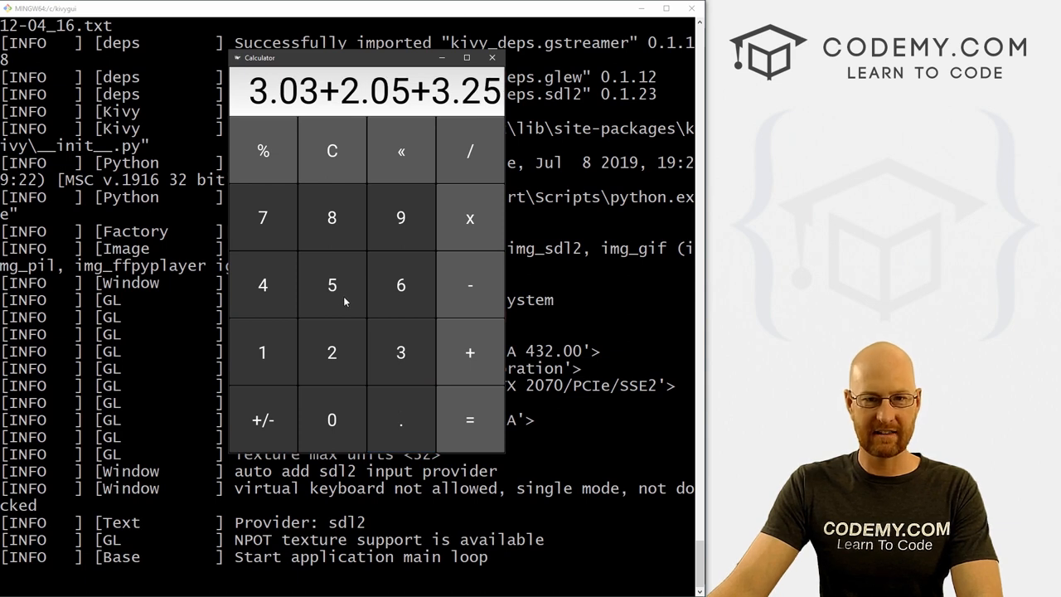
{"action": "left_click", "coordinate": [469, 419]}
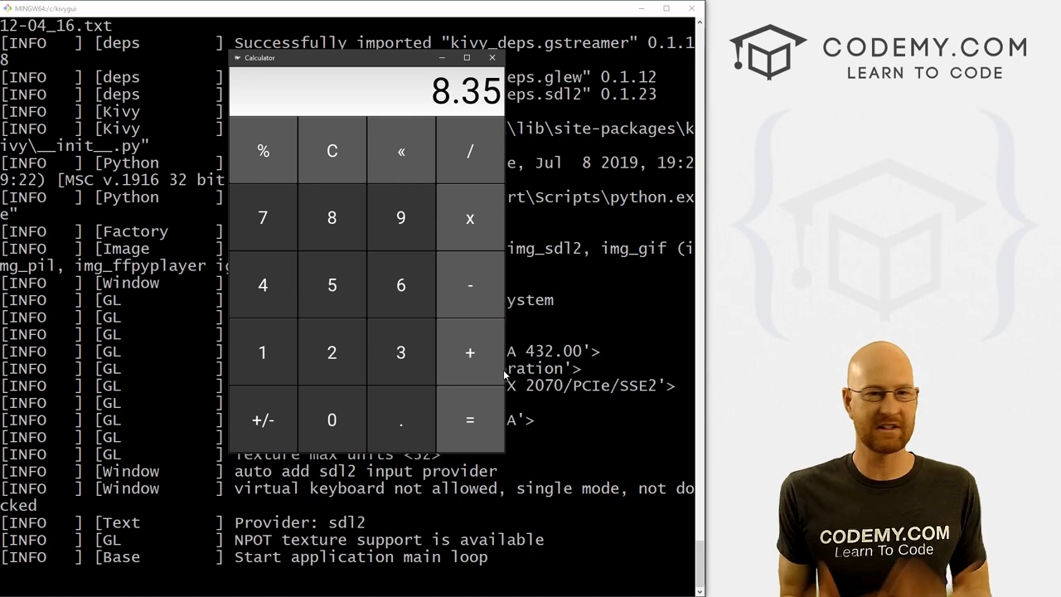
{"action": "mouse_move", "coordinate": [437, 403]}
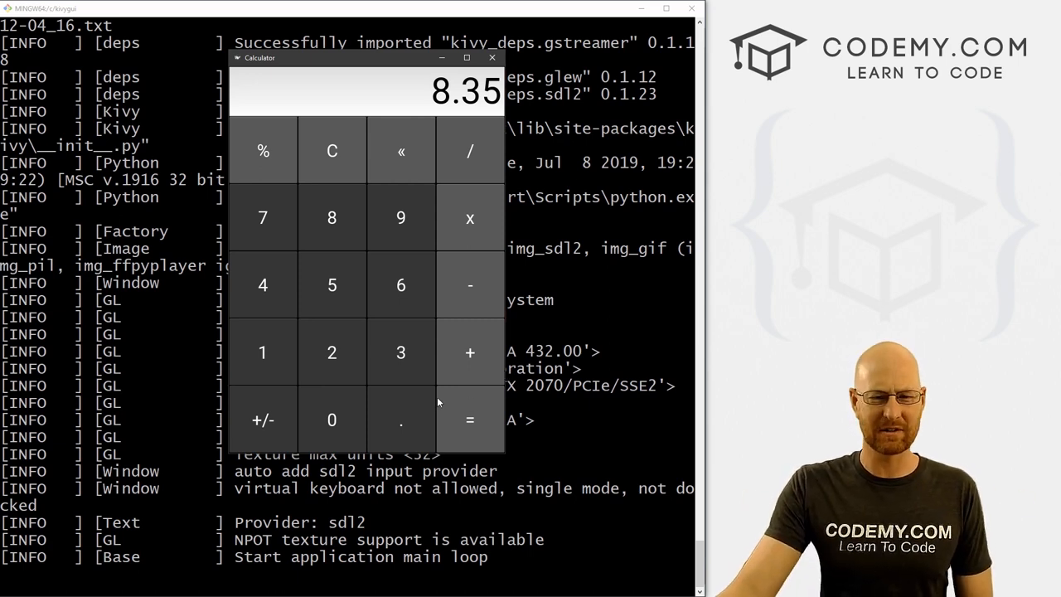